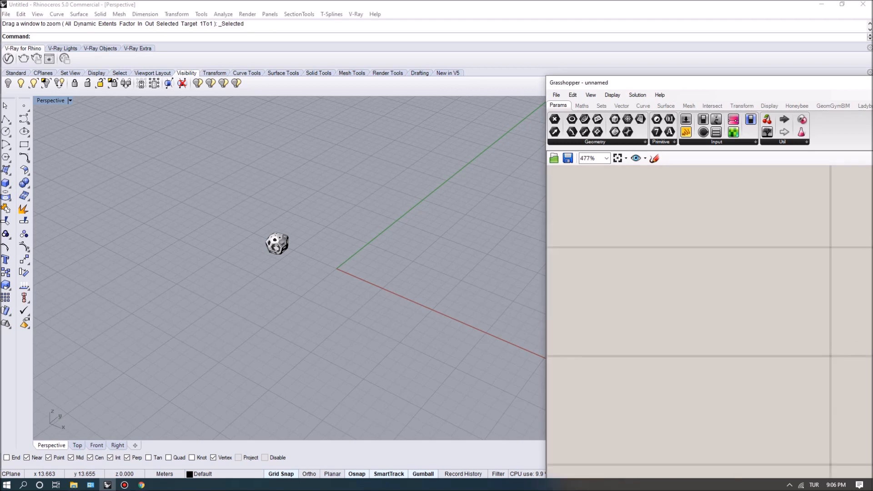
Step: Place a Sphere component with its radius driven by a slider set to 3
type("spher")
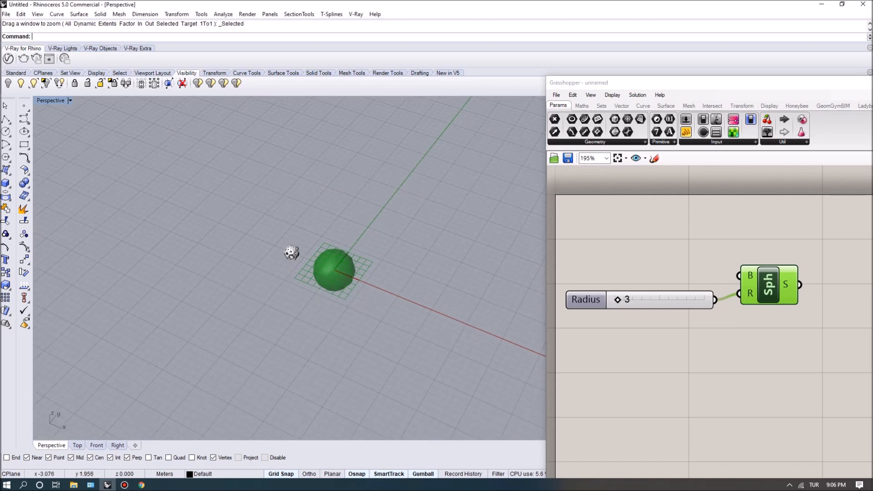
scroll("down", 3)
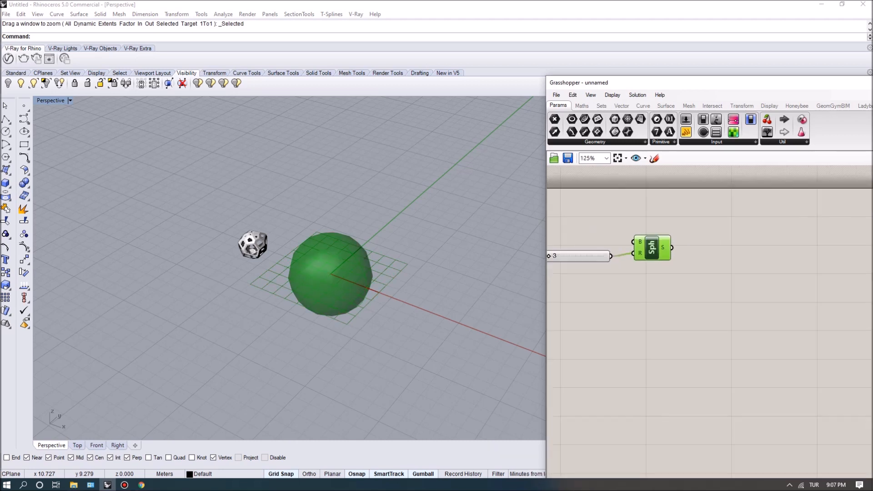
Step: Inspect the Sphere output tooltip and zoom the canvas out before searching 'point'
right_click(665, 243)
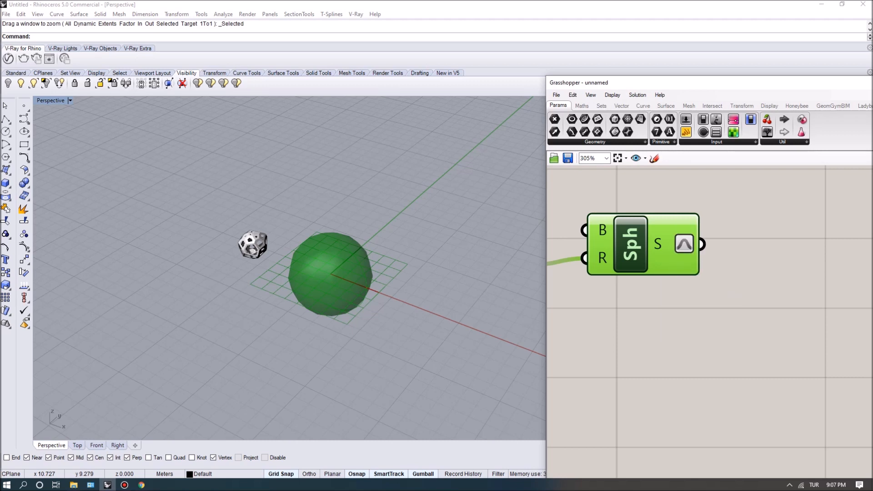
mouse_move(683, 245)
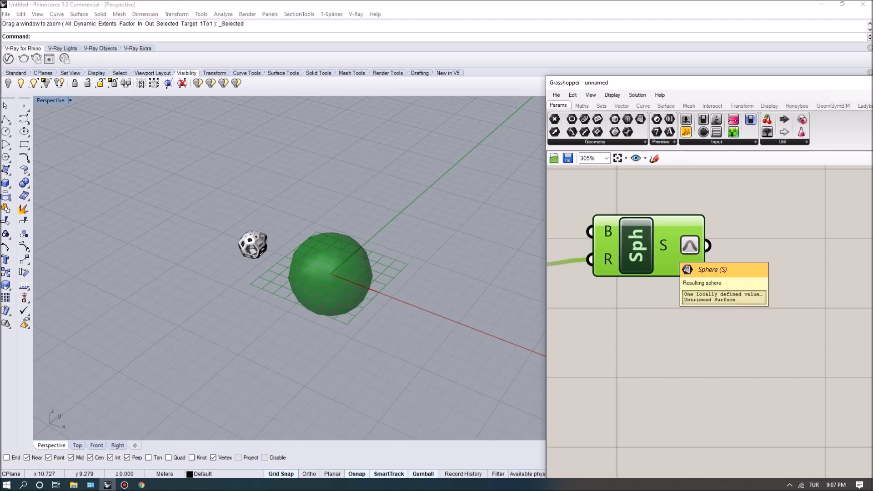
scroll("down", 3)
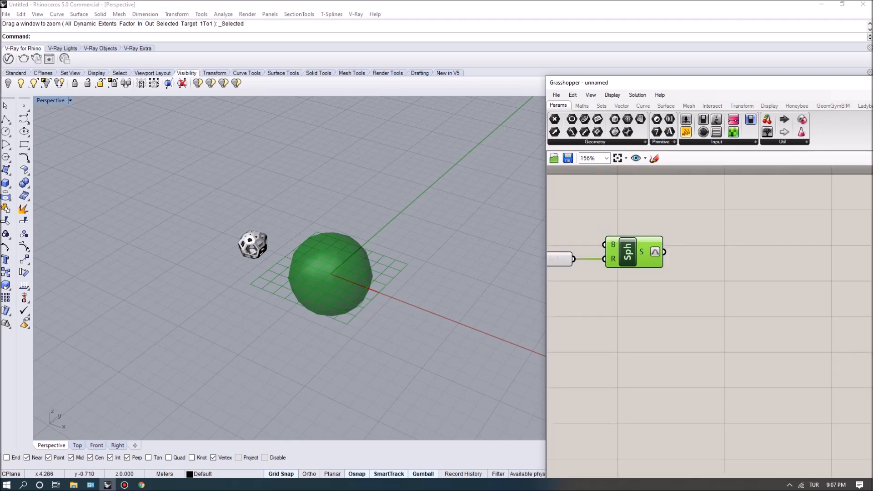
scroll("down", 3)
type("point")
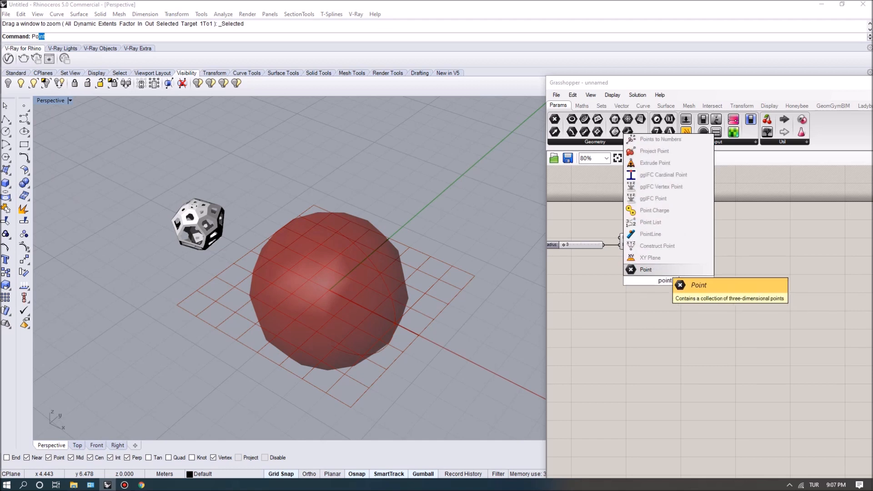
Step: Feed a slider-driven Construct Point into Evaluate Surface on the sphere and adjust X/Y values
left_click(645, 269)
type("eva")
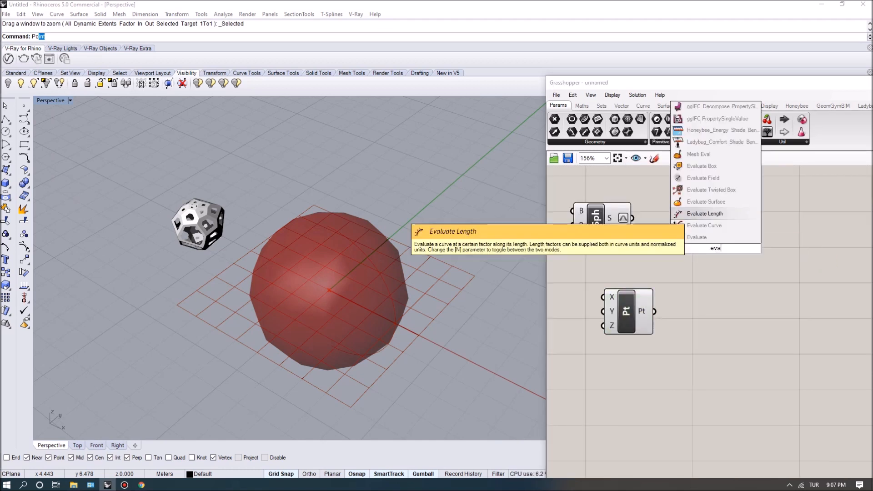
left_click(706, 201)
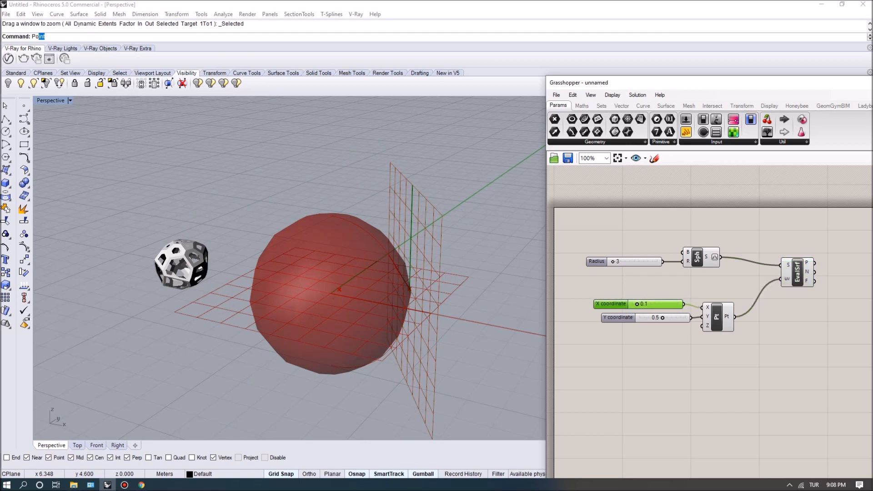
left_click(617, 303)
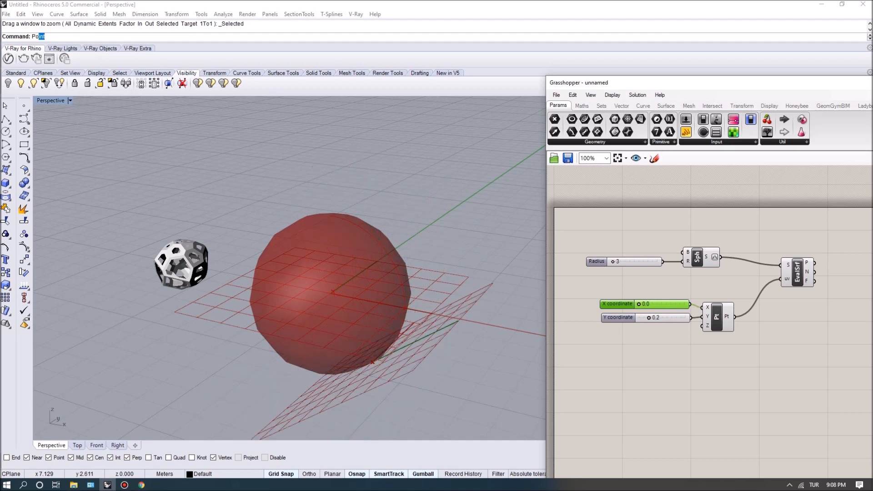
scroll("down", 3)
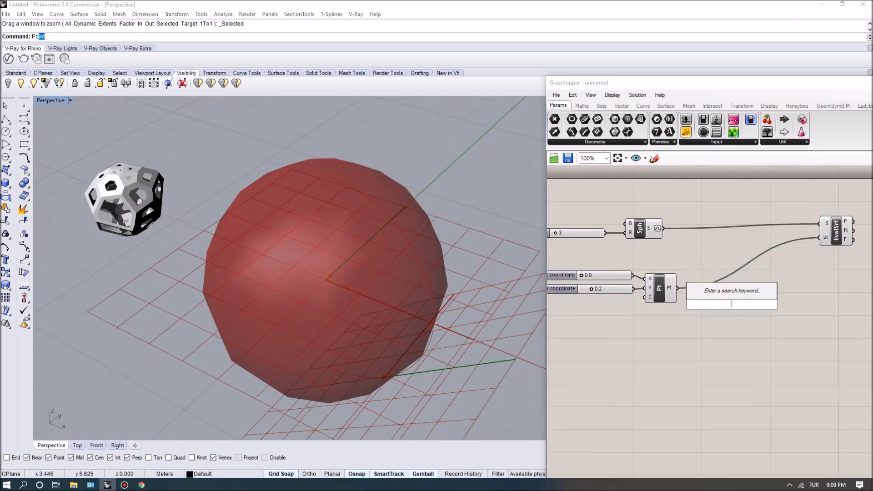
Step: Place Populate 2D, Rectangle, and a Construct Domain fed by sliders at 0 and 1
type("pop")
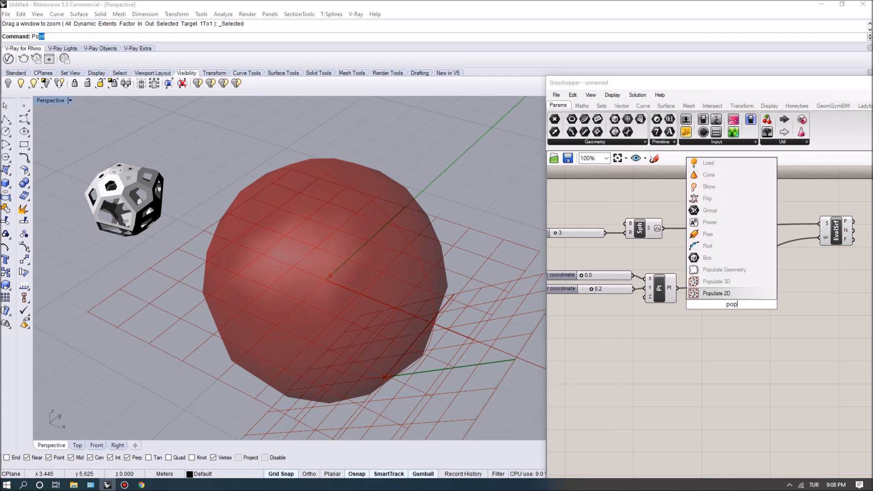
left_click(716, 292)
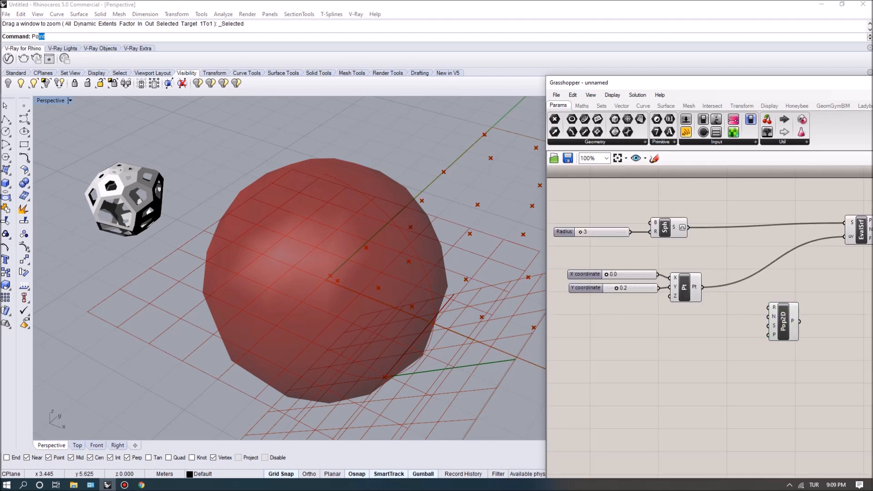
type("rect")
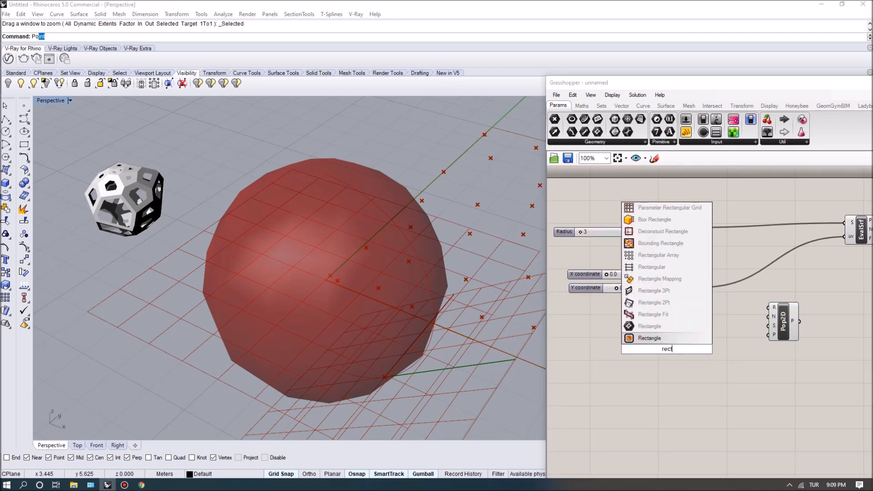
mouse_move(648, 338)
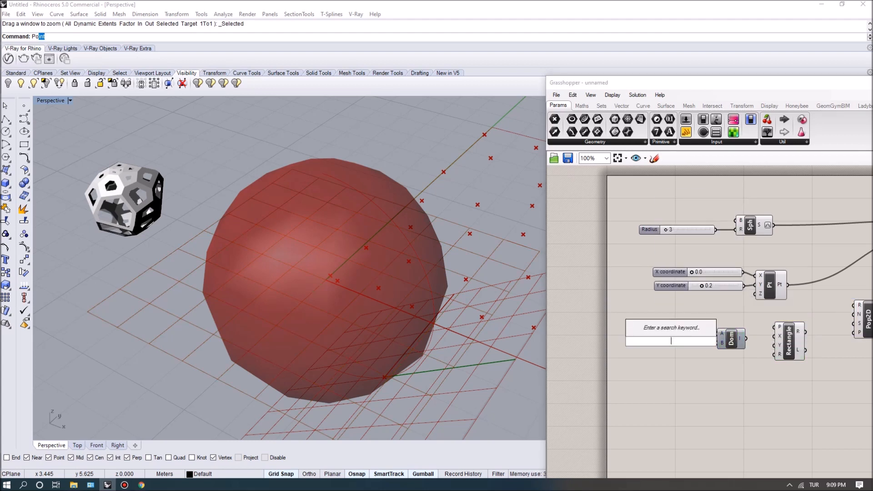
type("1")
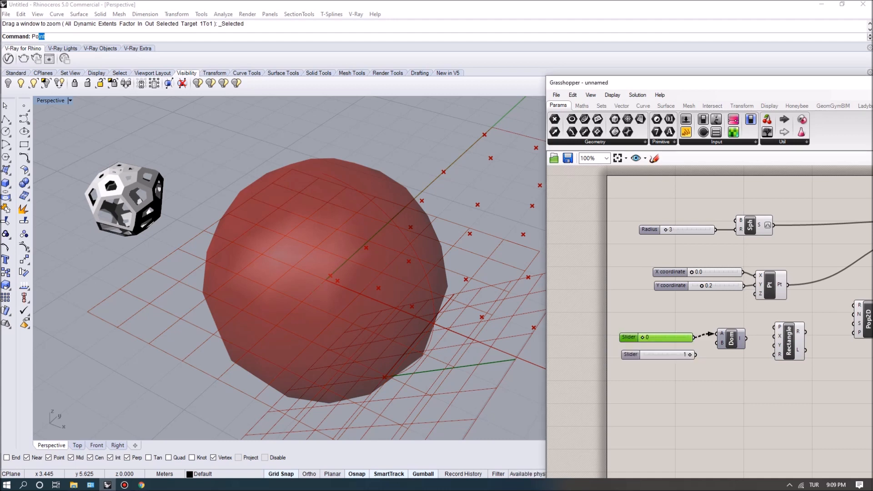
scroll("up", 3)
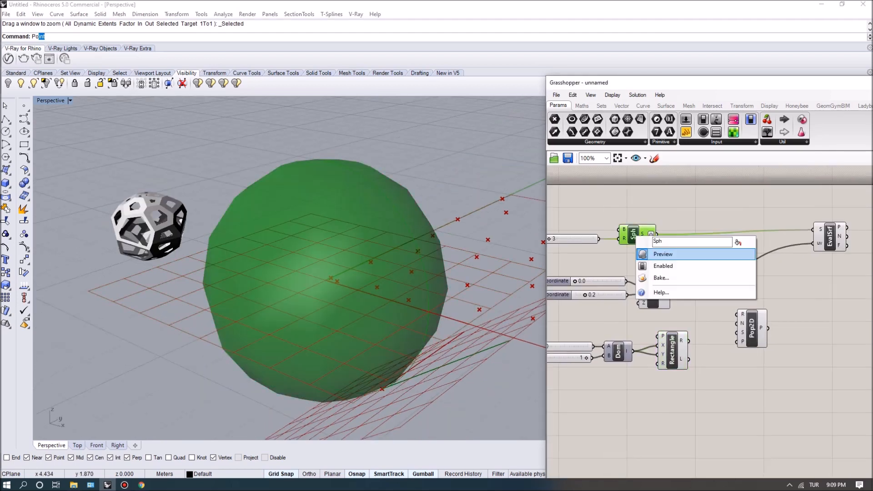
Step: Hide Sphere and EvalSrf previews, route Rectangle via Crv into Populate 2D, add Count slider
left_click(662, 254)
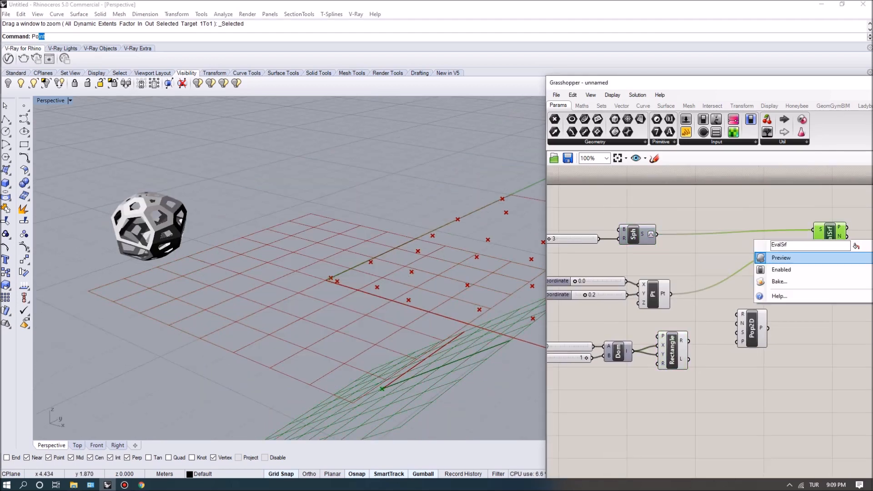
left_click(780, 258)
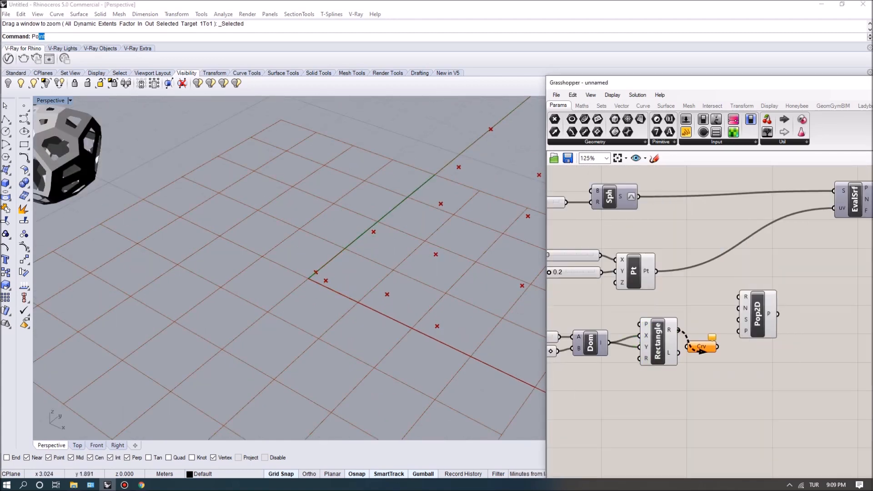
left_click(657, 342)
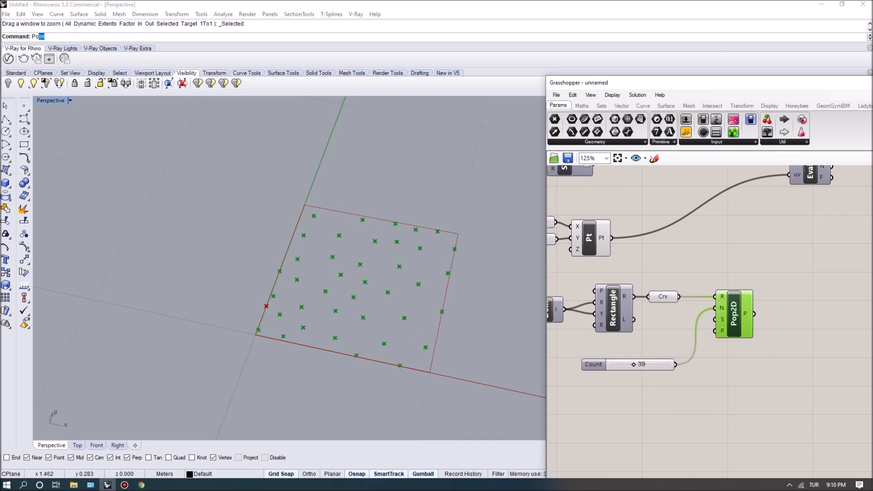
scroll("down", 3)
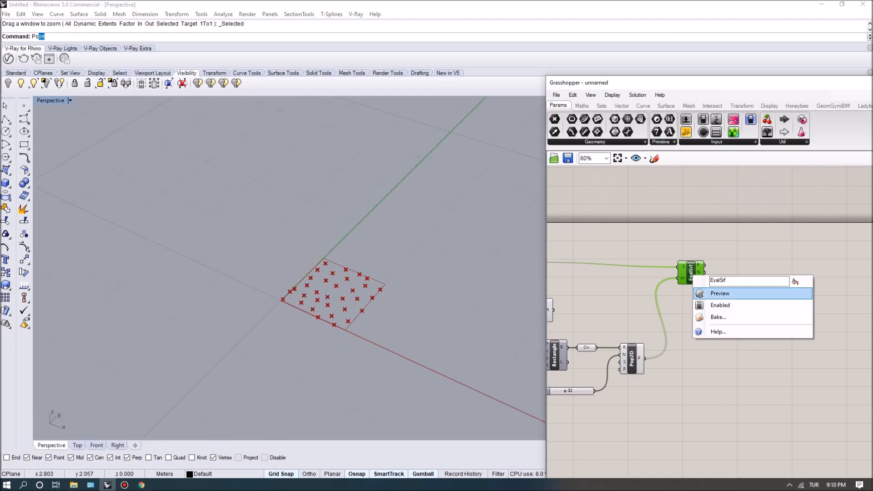
Step: Re-show EvalSrf and map Populate 2D points onto the sphere into a Point param
left_click(718, 292)
type("fa")
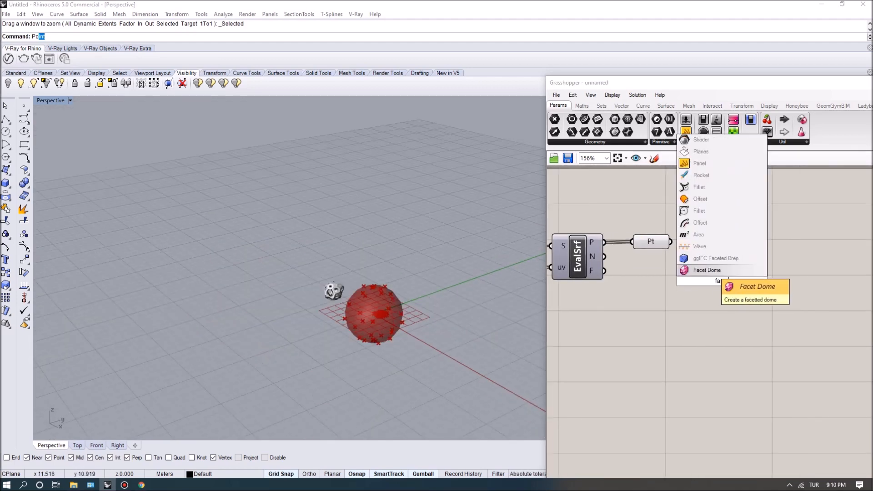
Step: Add Facet Dome on the mapped points, turn off Sphere preview, and add an Area component
left_click(706, 269)
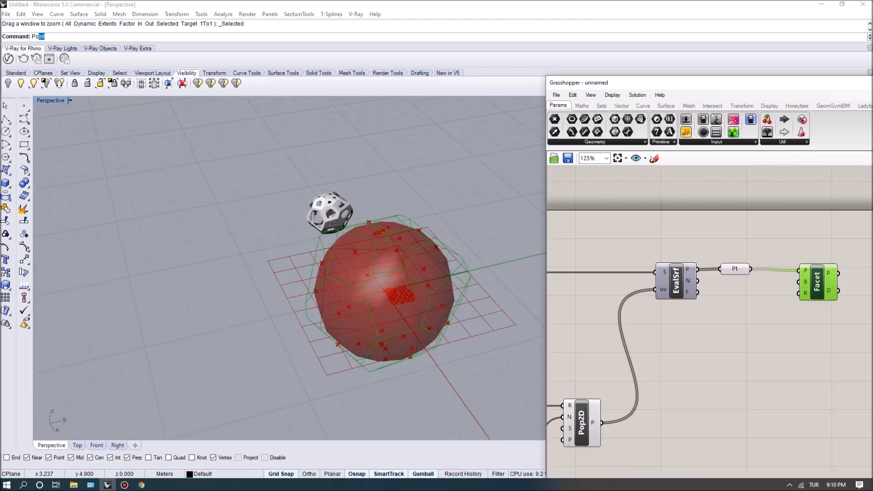
scroll("up", 3)
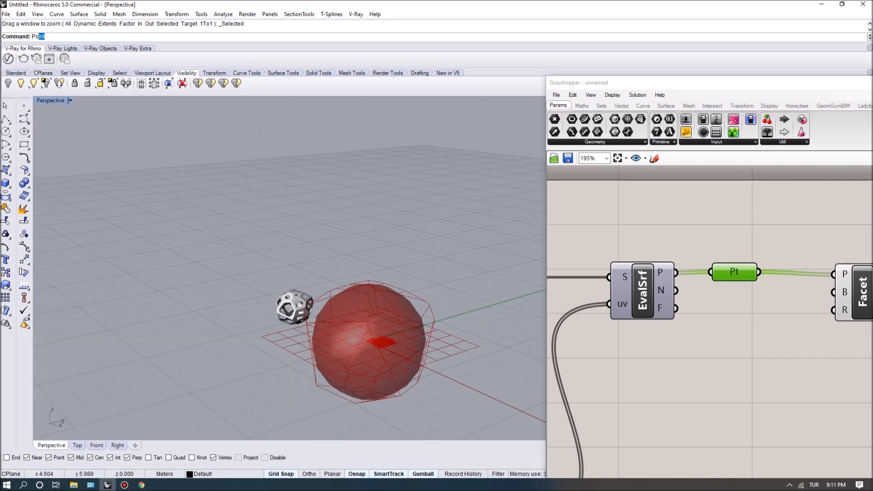
right_click(665, 277)
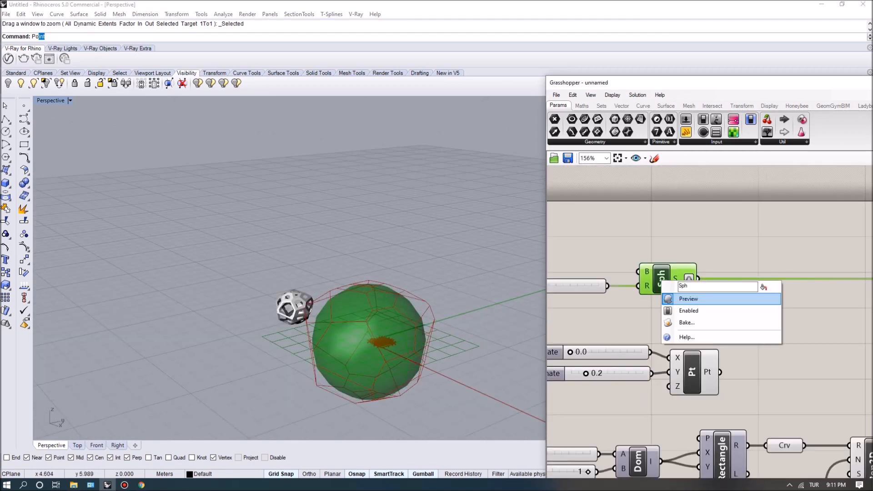
left_click(688, 298)
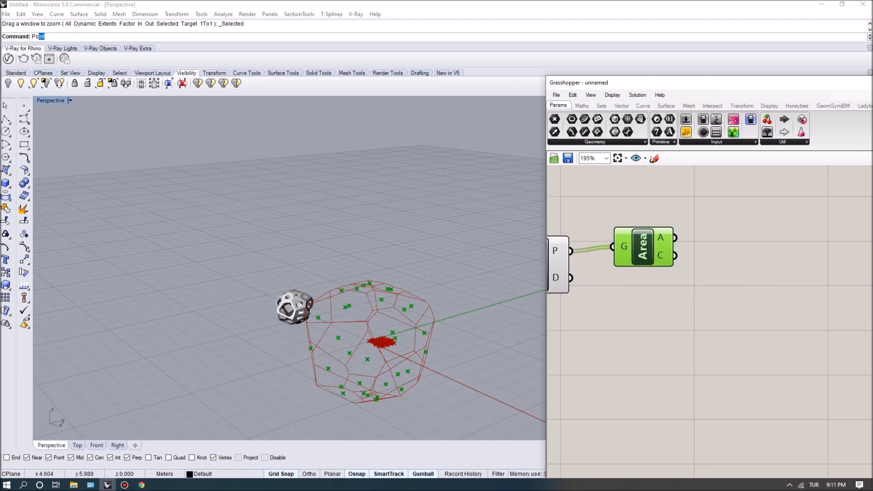
Step: Scale facet polygons about their Area centroids and add a Multiplication fed by Area A
type("sca")
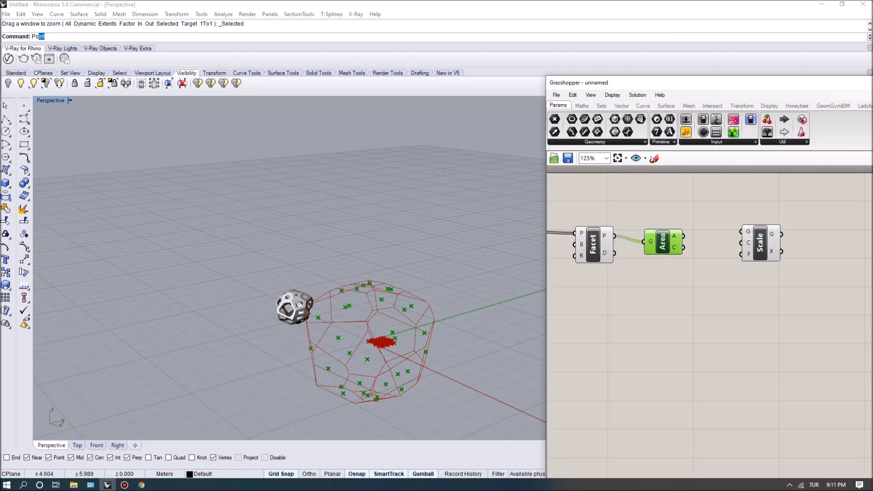
left_click(774, 243)
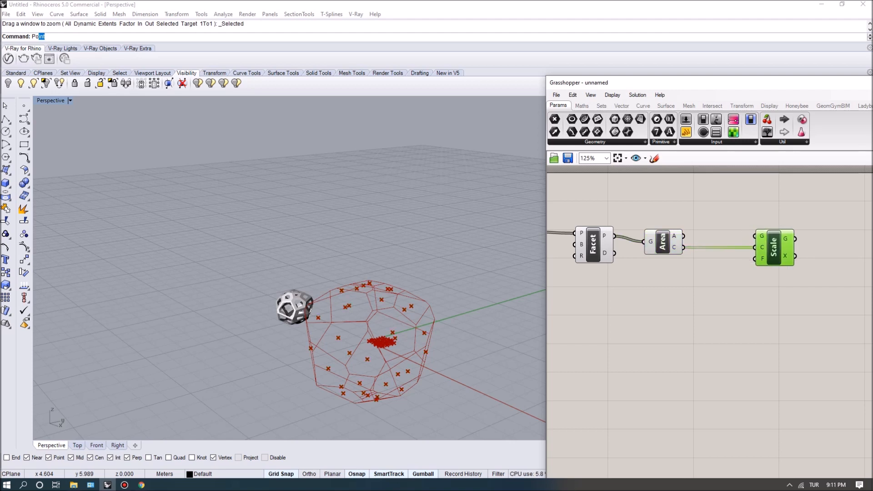
left_click(593, 244)
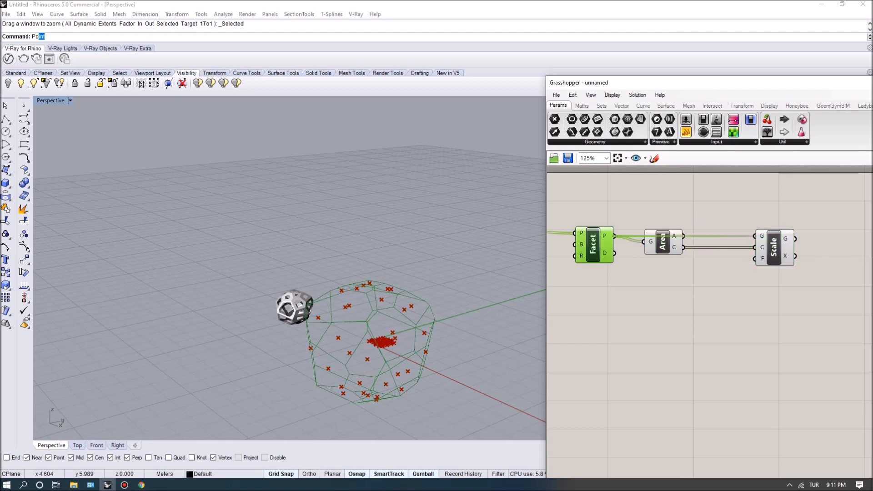
scroll("up", 3)
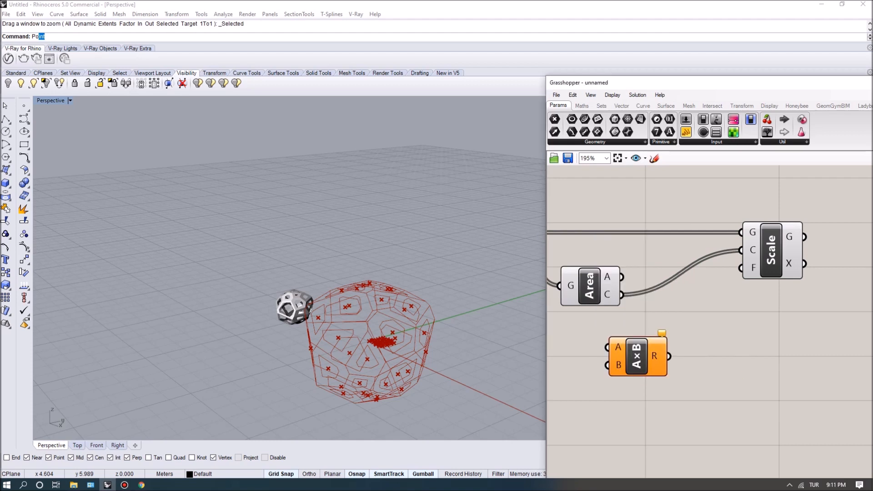
scroll("down", 3)
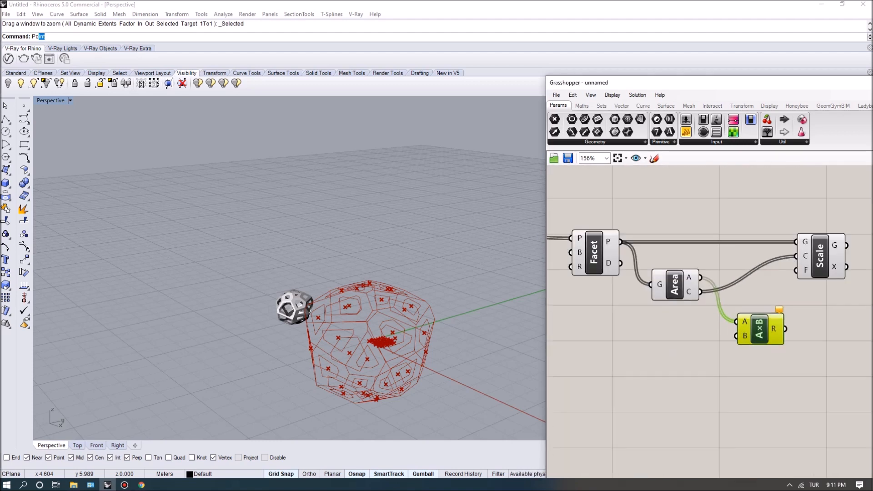
scroll("up", 3)
type("boun")
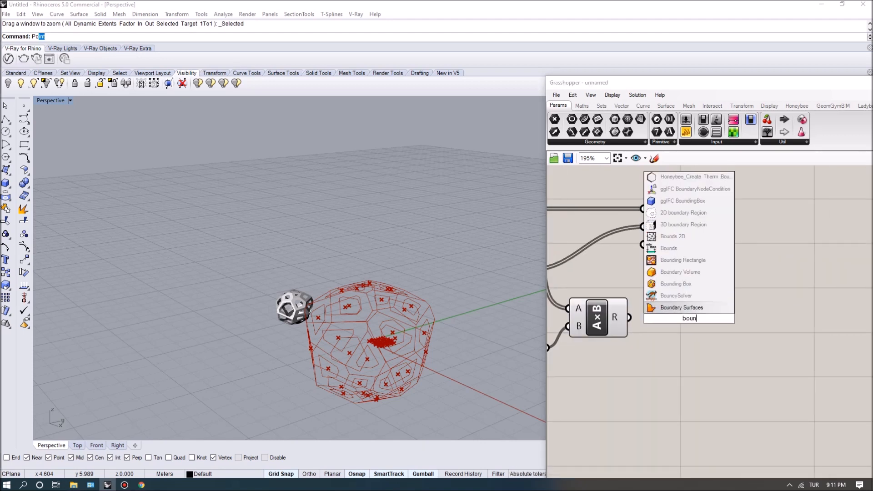
Step: Add Bounds on the facet areas and a Deconstruct Domain to get the largest area
left_click(680, 307)
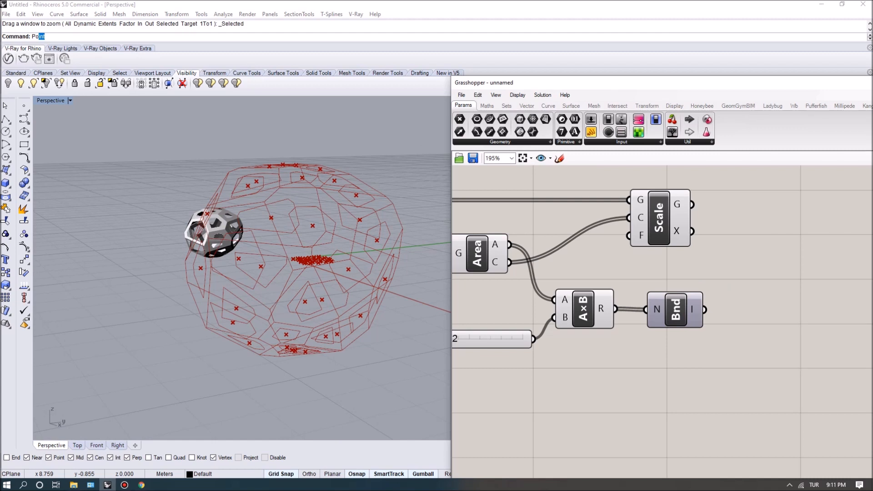
scroll("down", 3)
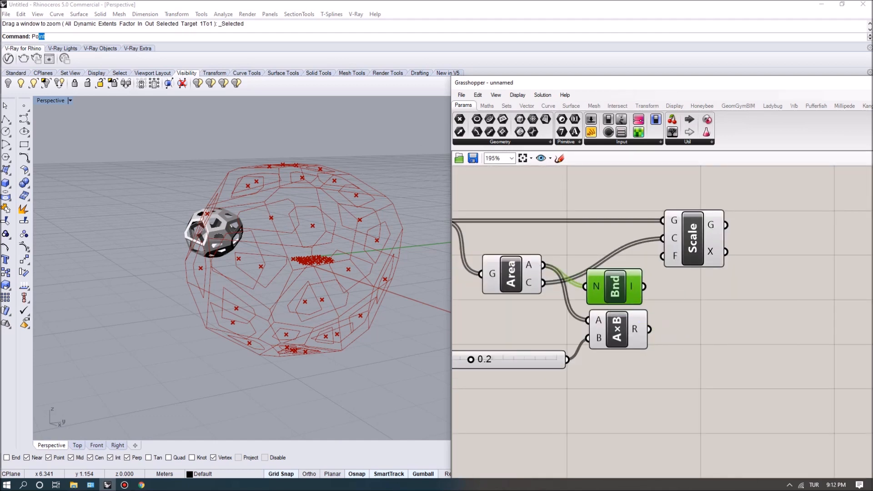
mouse_move(631, 289)
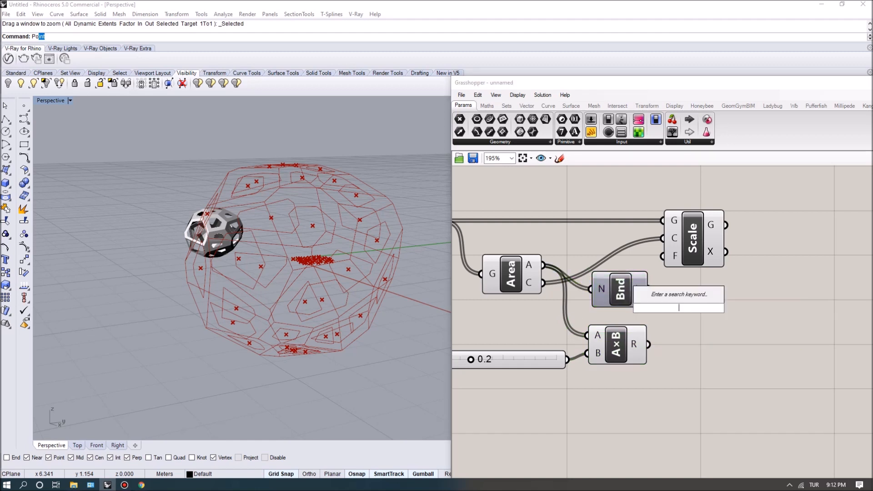
type("decon")
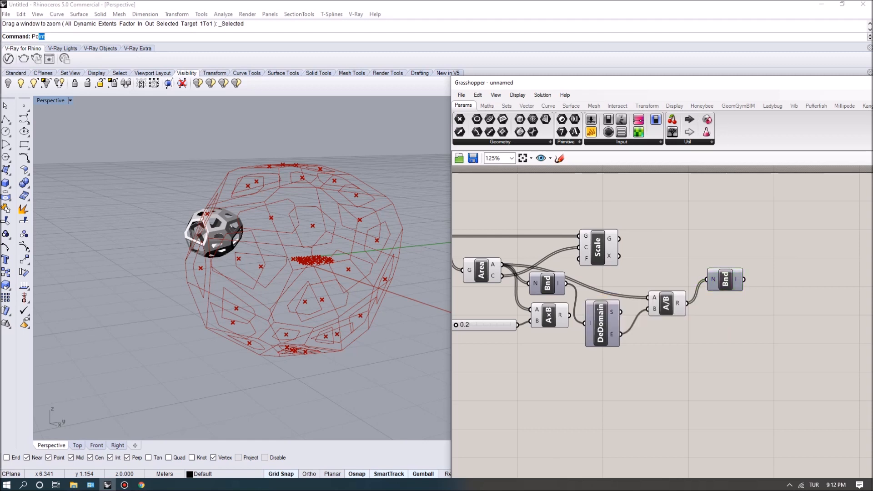
Step: Add Minimum with a 0.8 slider and Maximum with a 0.2 slider, feeding Scale F
double_click(723, 298)
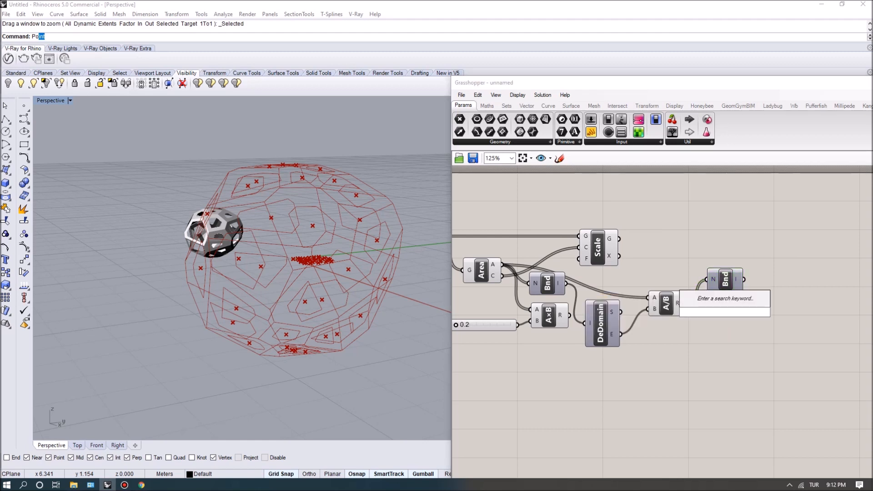
scroll("up", 3)
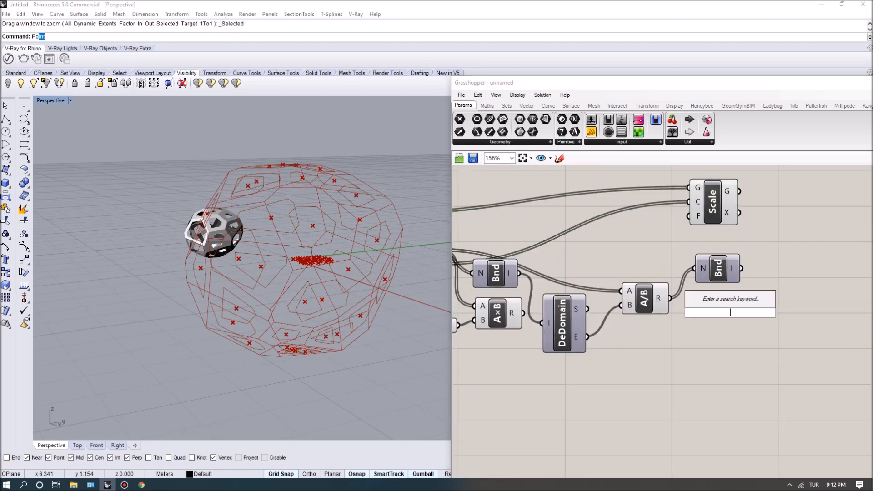
type("min")
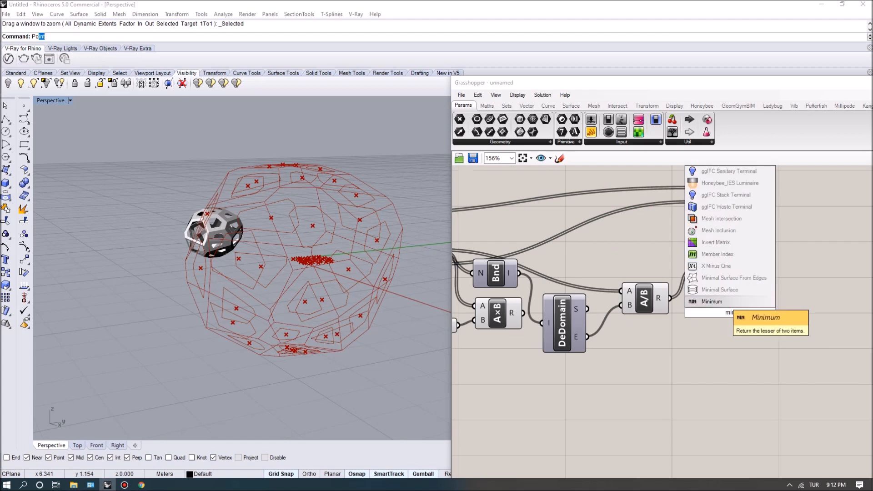
left_click(711, 300)
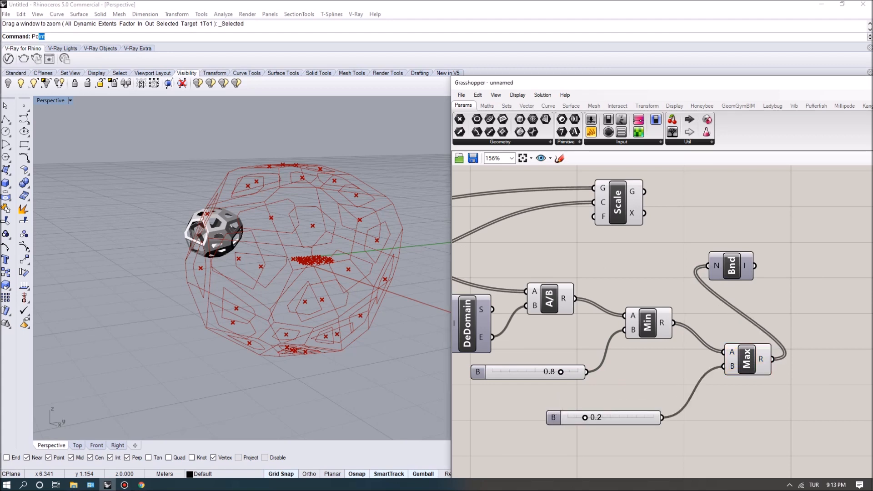
scroll("down", 3)
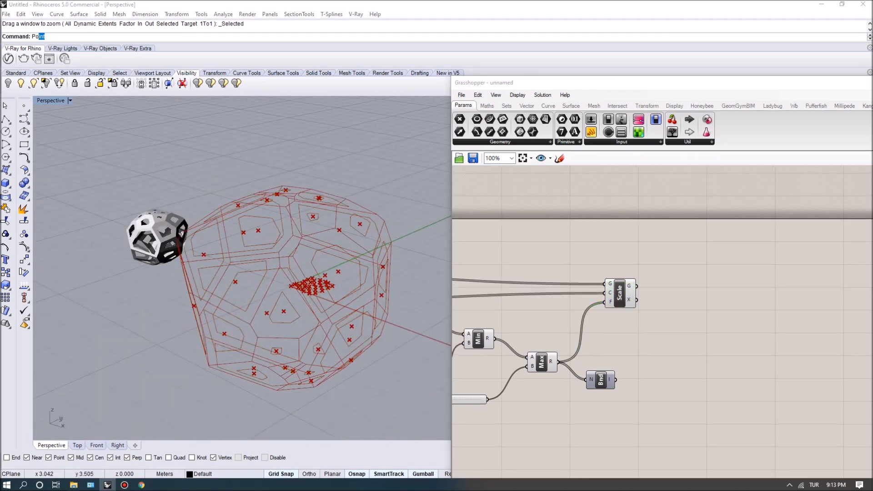
Step: Weave the original facet polygons with their scaled copies, grafting both Weave inputs
scroll("down", 3)
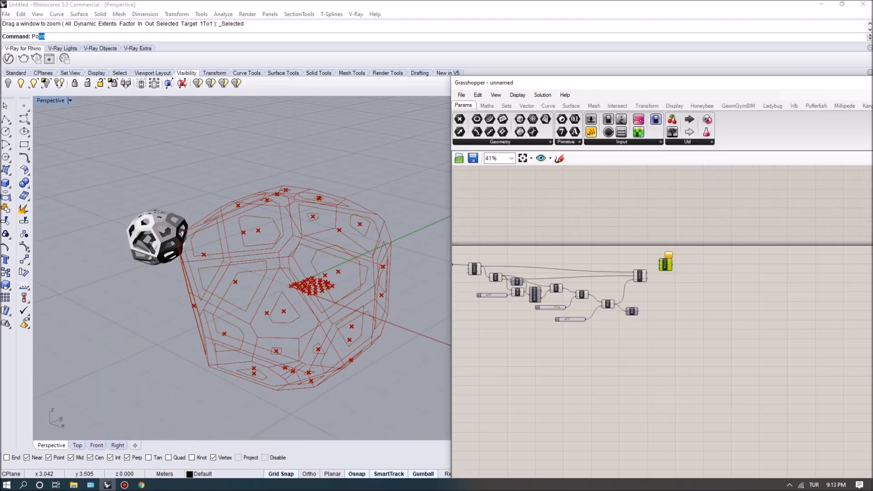
scroll("up", 3)
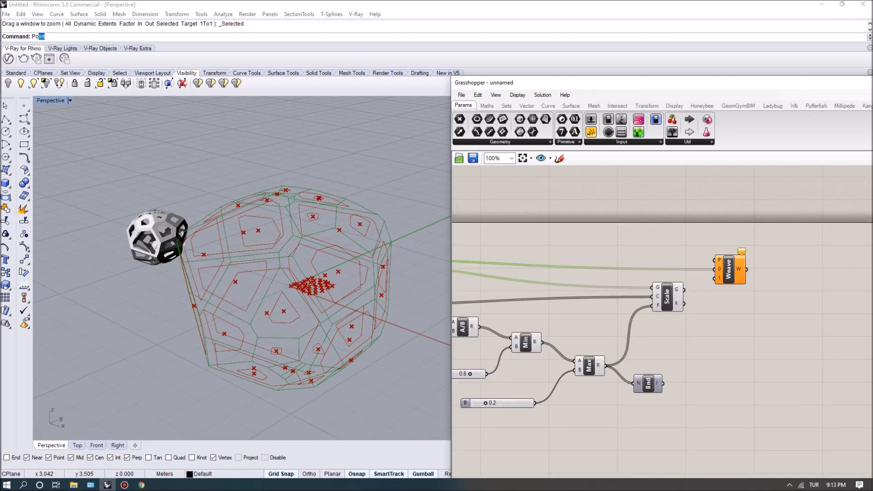
scroll("up", 3)
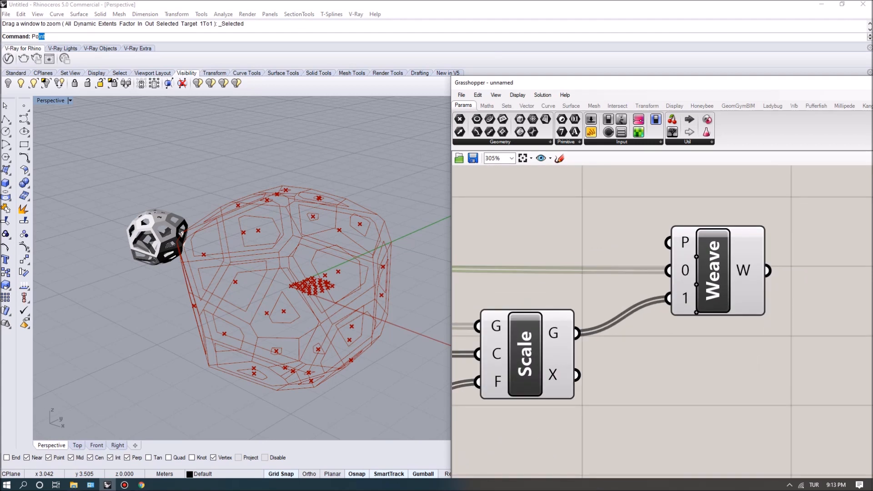
right_click(667, 270)
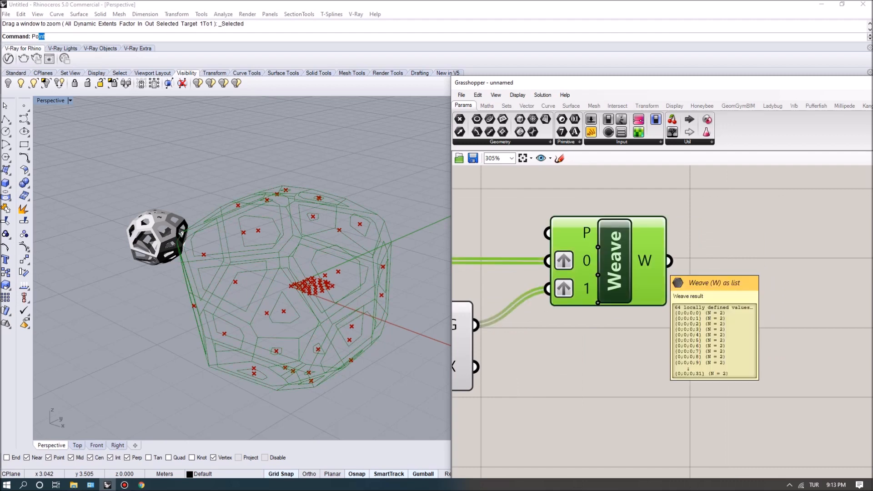
double_click(744, 256)
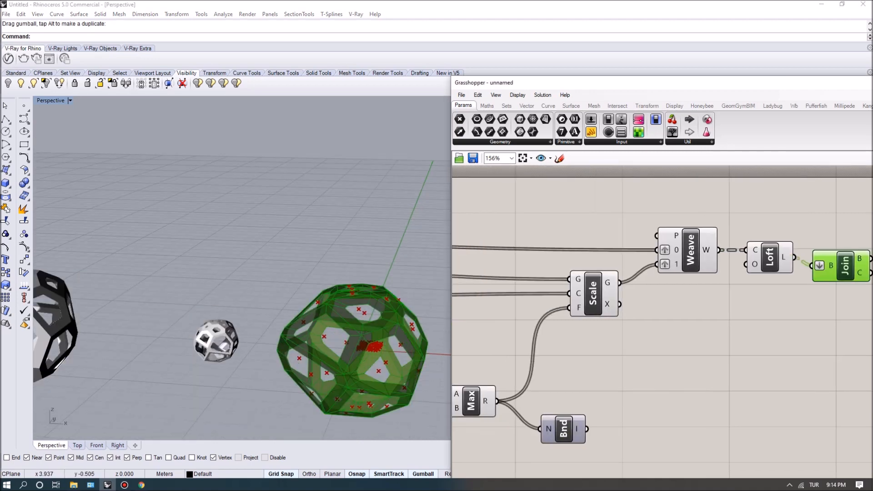
Step: Bake the lofted, joined perforated dome into Rhino, confirming the Attributes dialog
scroll("down", 3)
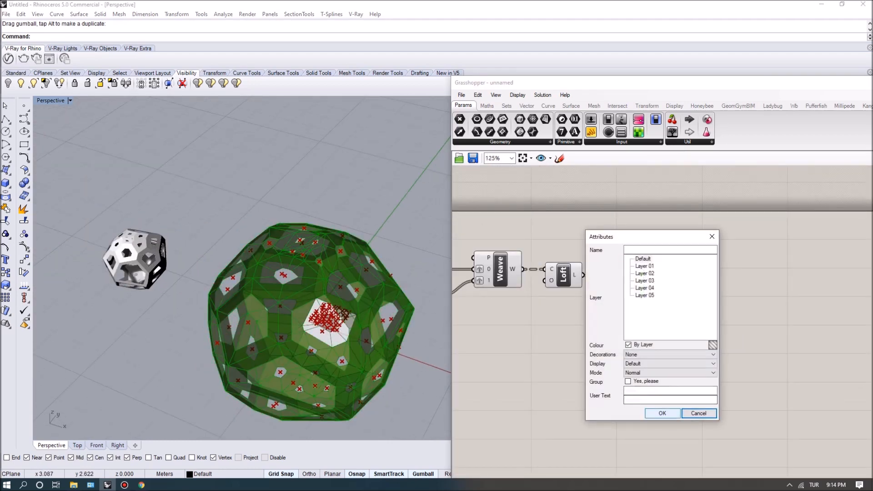
left_click(661, 414)
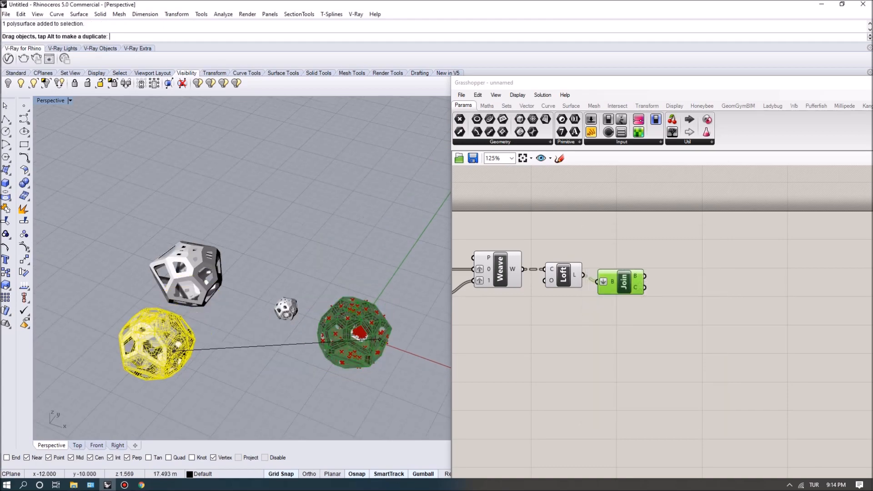